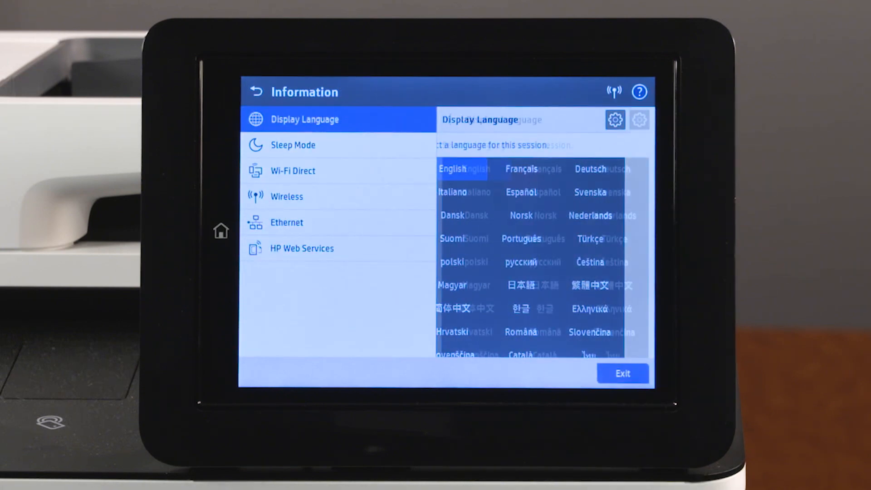
Step: Launch Chrome and reach the printer at 15.41.154.231, proceeding past the certificate warning
click(285, 222)
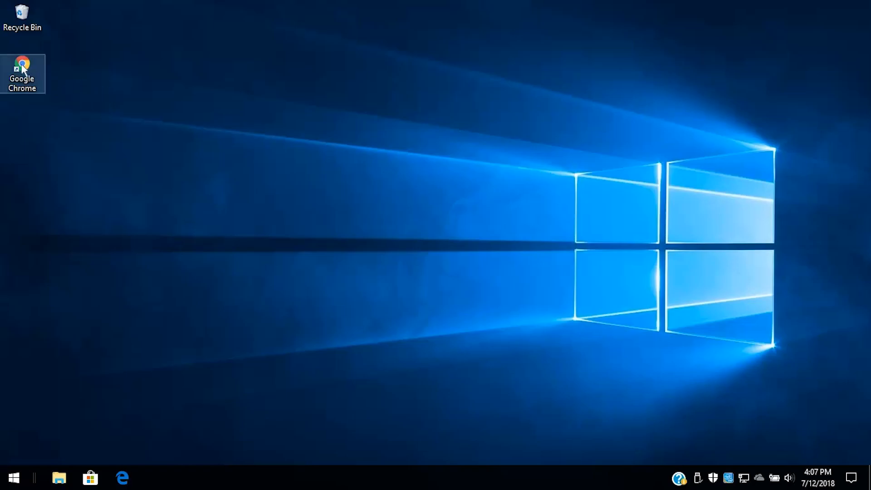
double_click(22, 63)
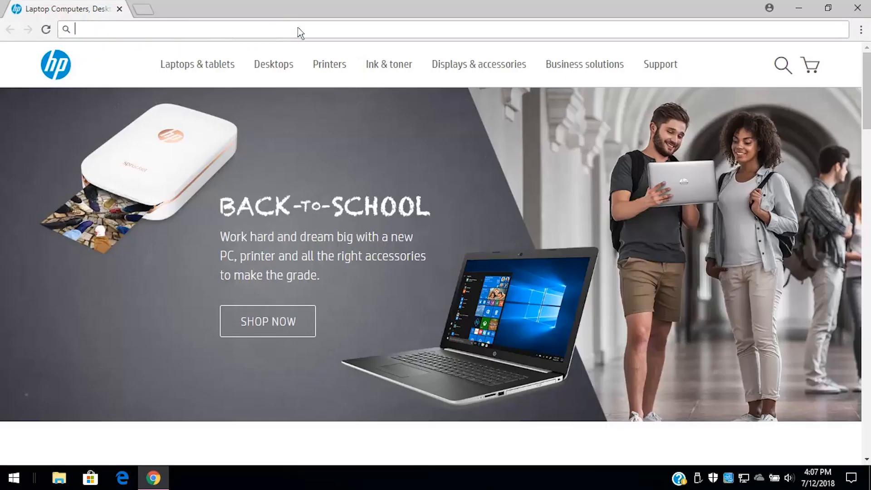
text(15.41)
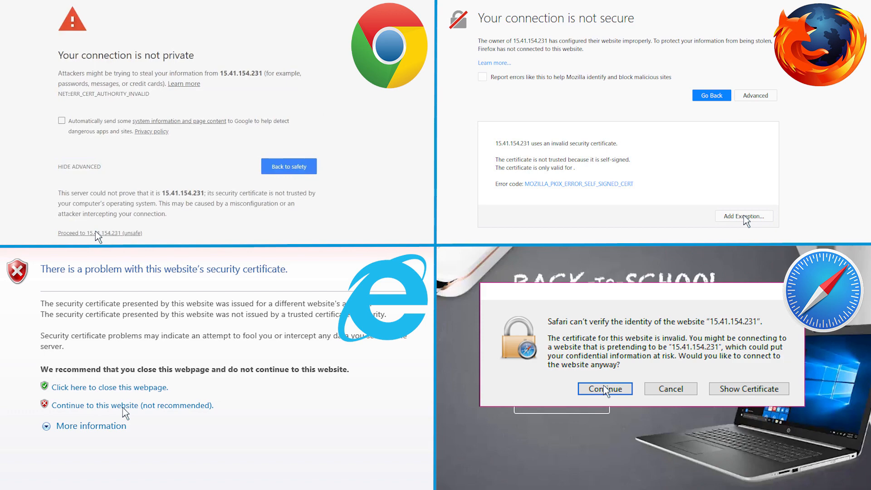
click(98, 233)
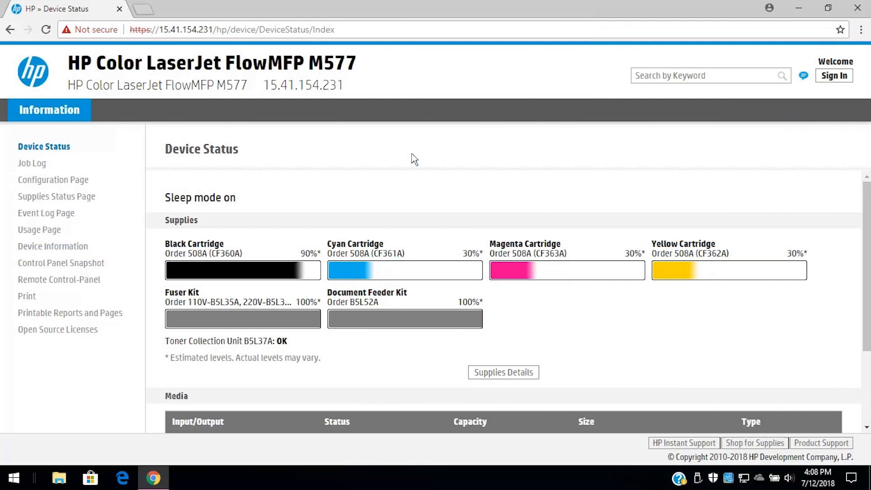
mouse_move(834, 75)
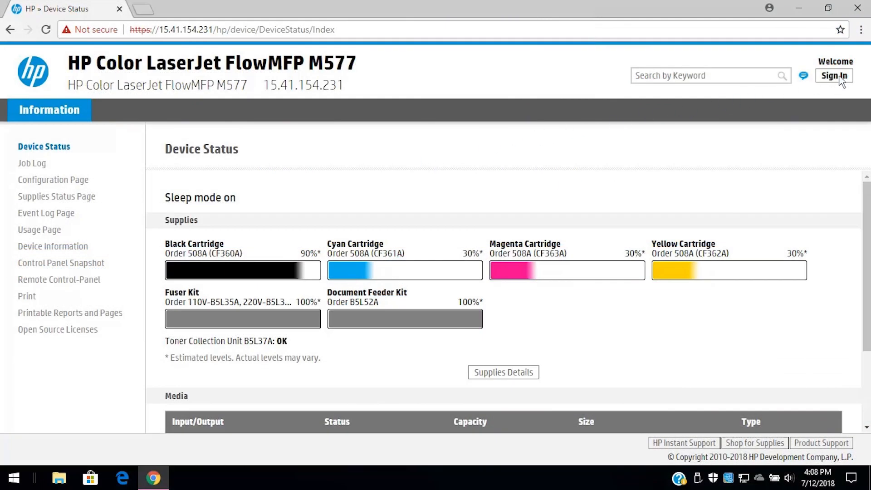
Step: Sign in as Administrator and go to the Troubleshooting section
click(833, 75)
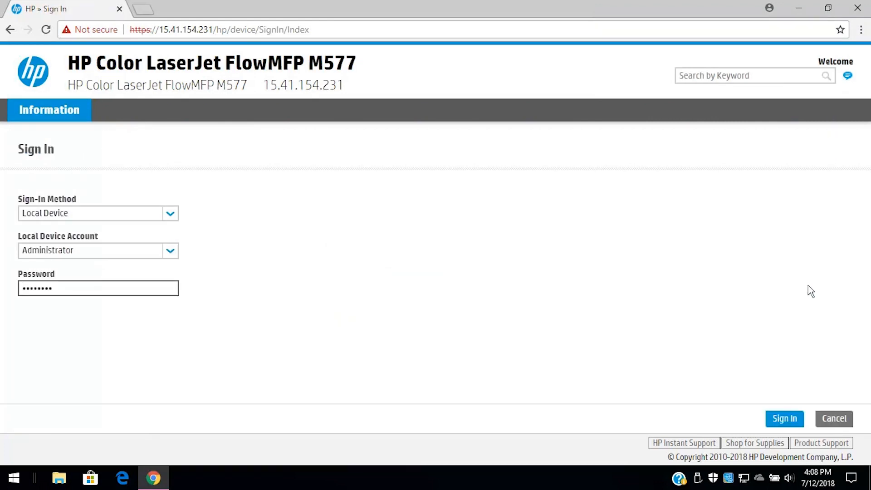
click(783, 418)
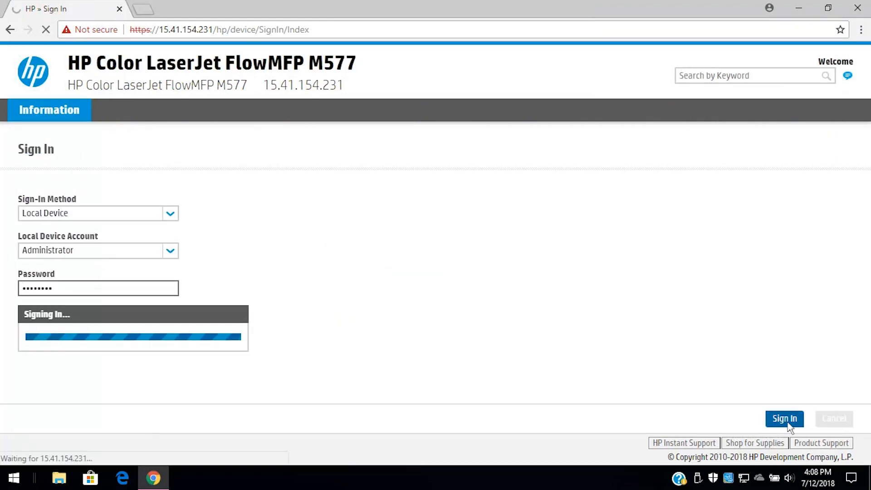
click(783, 418)
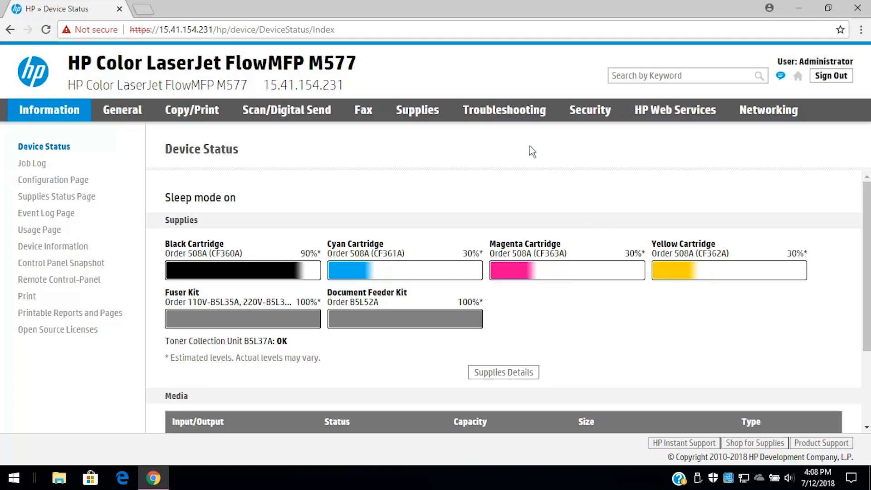
click(504, 110)
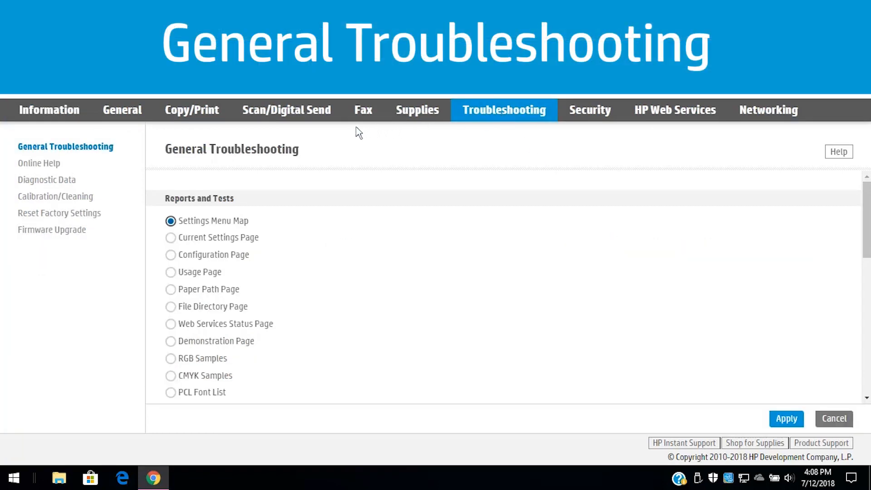
mouse_move(86, 153)
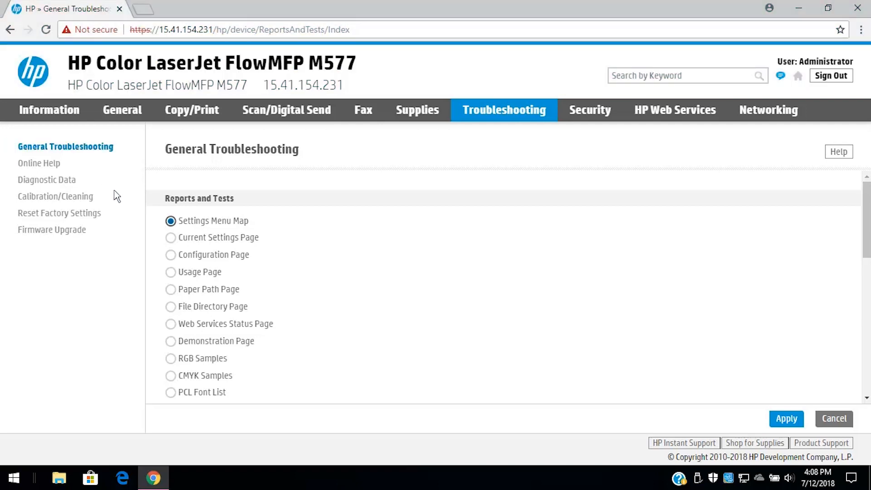
mouse_move(171, 272)
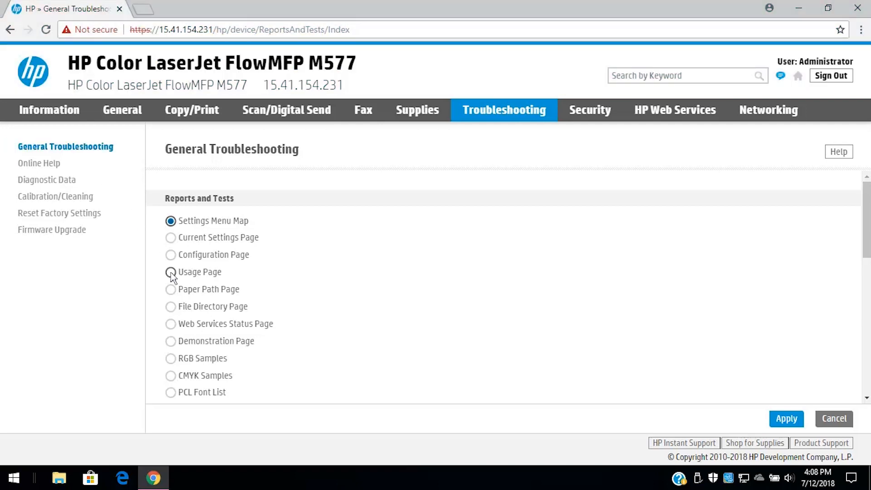
Step: Select the Usage Page report under Reports and Tests and apply it
click(171, 271)
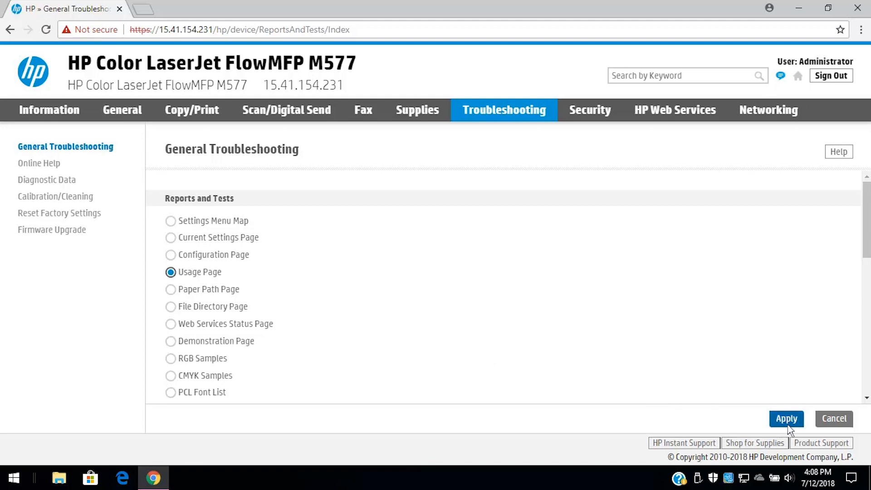
click(785, 418)
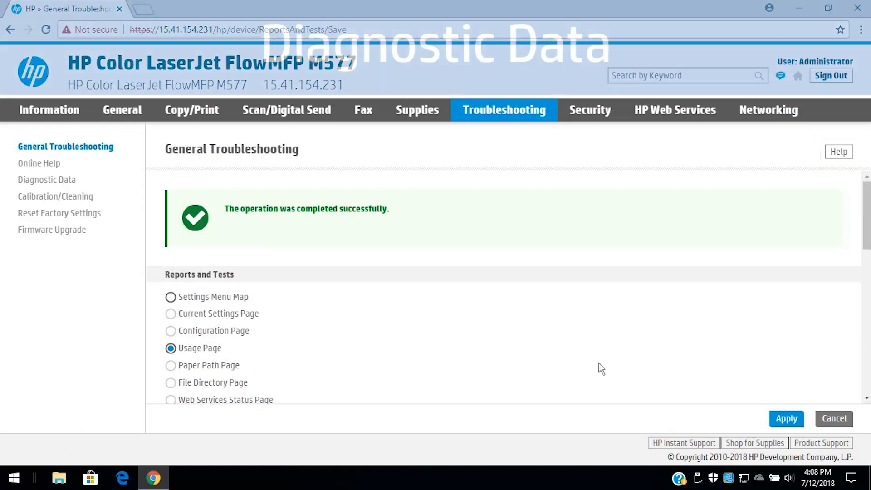
click(46, 180)
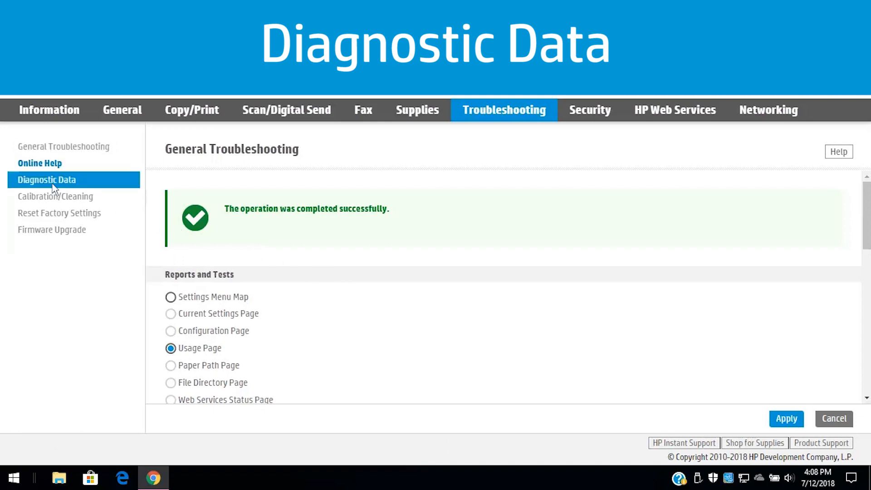
Step: In Diagnostic Data, start Generate Debug Data and export the device data file
click(48, 179)
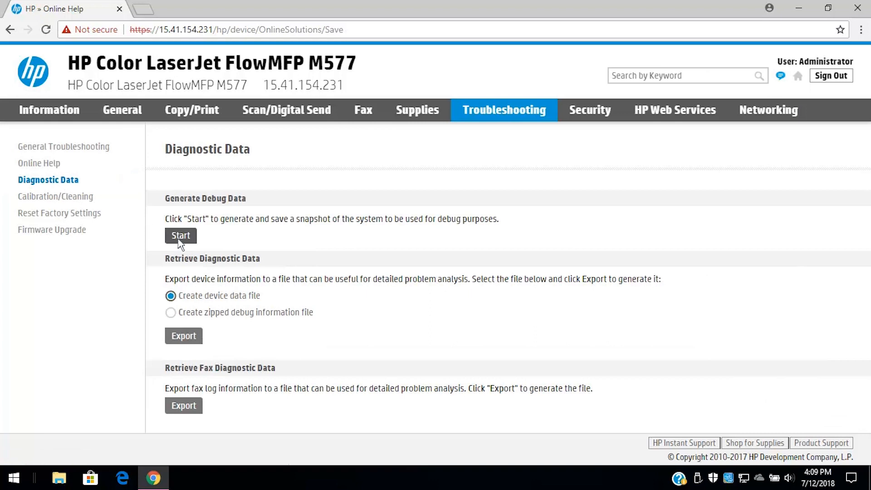
click(180, 235)
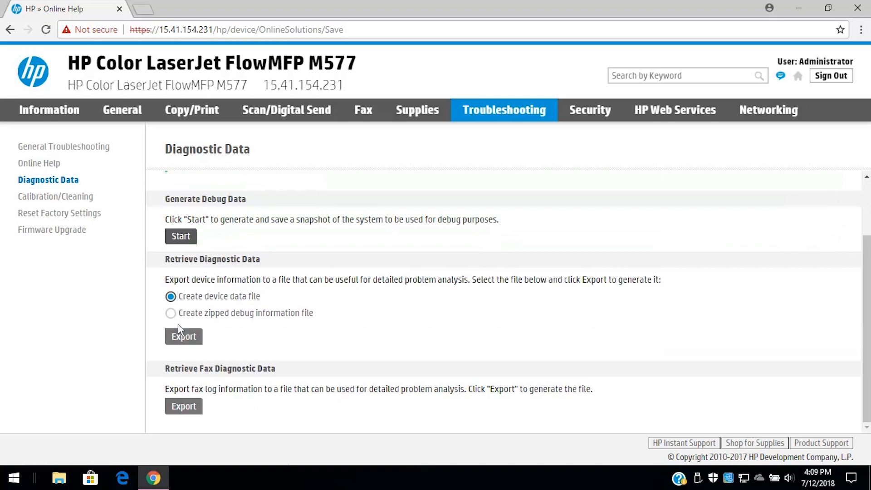
click(183, 335)
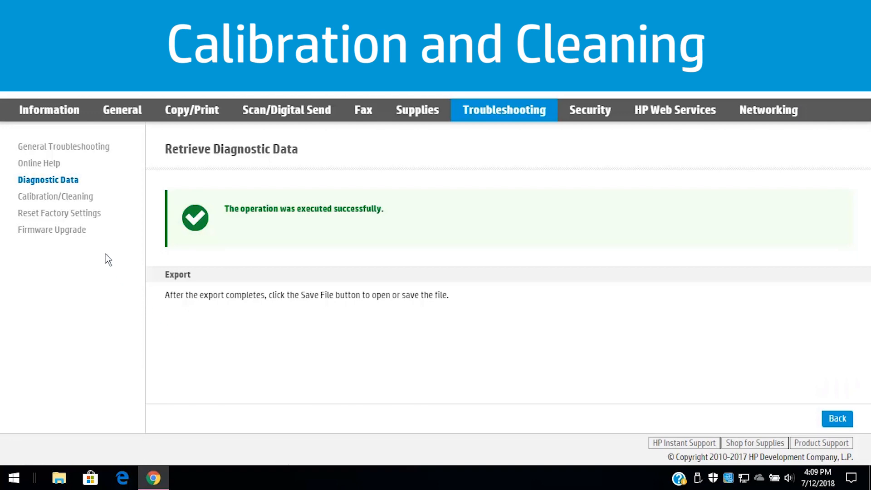
click(56, 196)
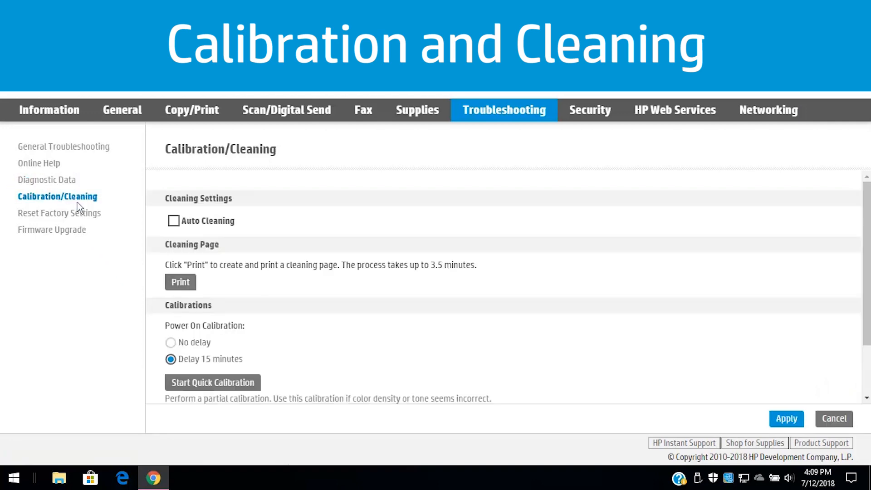
Step: Enable Auto Cleaning at a 1000-page interval in Calibration/Cleaning and apply it
click(173, 221)
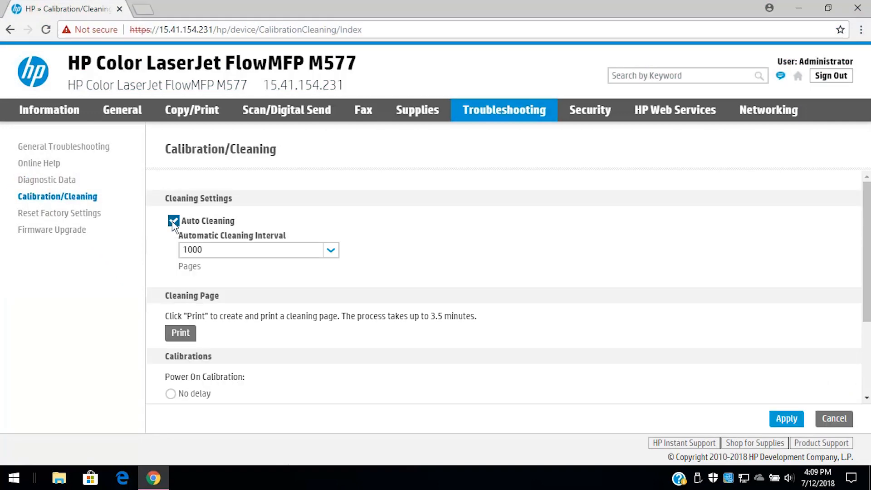
mouse_move(665, 389)
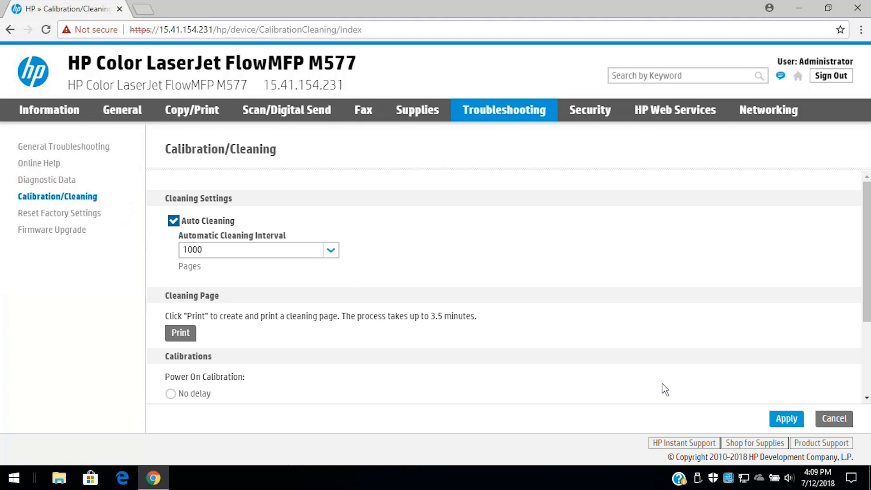
click(785, 418)
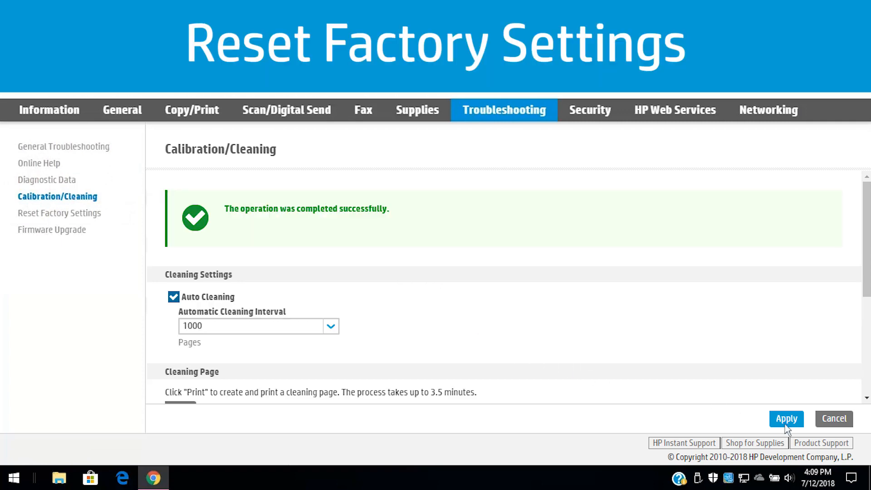
mouse_move(277, 279)
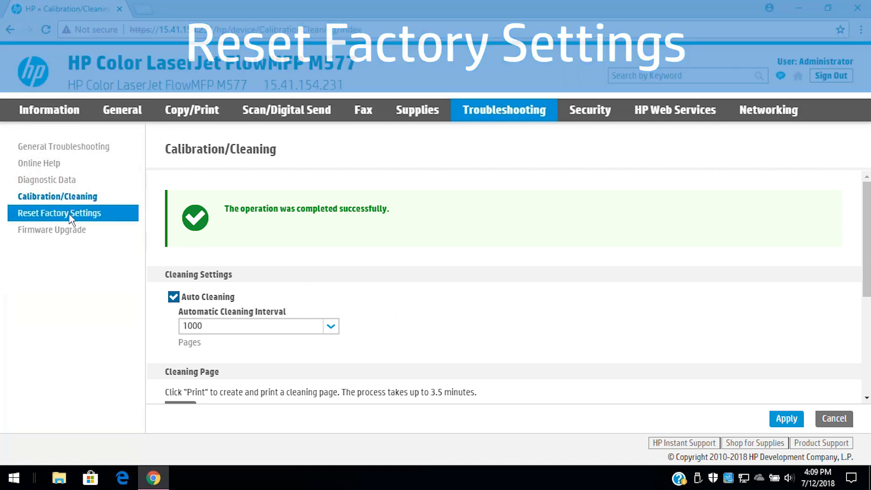
click(58, 213)
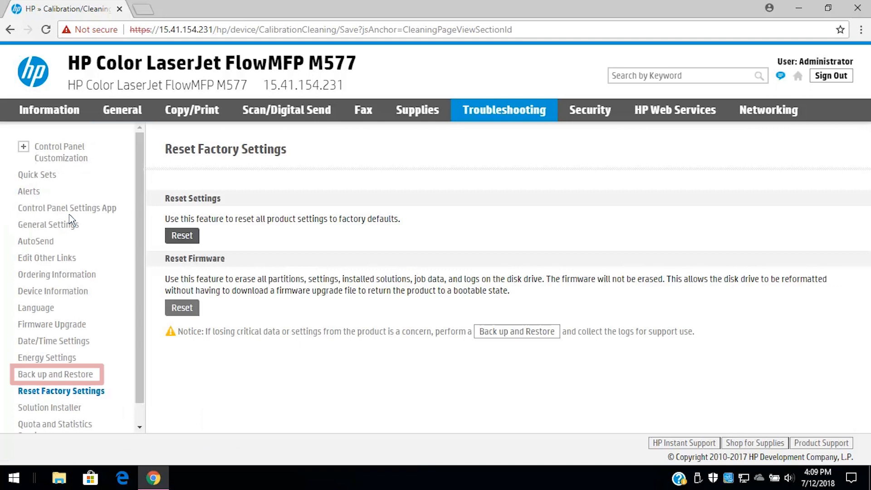
mouse_move(179, 244)
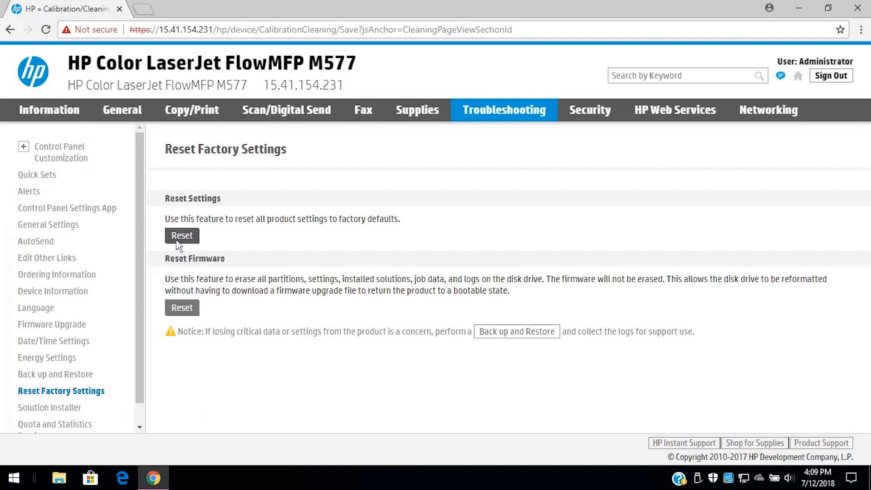
Step: Start Reset Settings to show the factory-reset confirmation, then cancel it
click(182, 235)
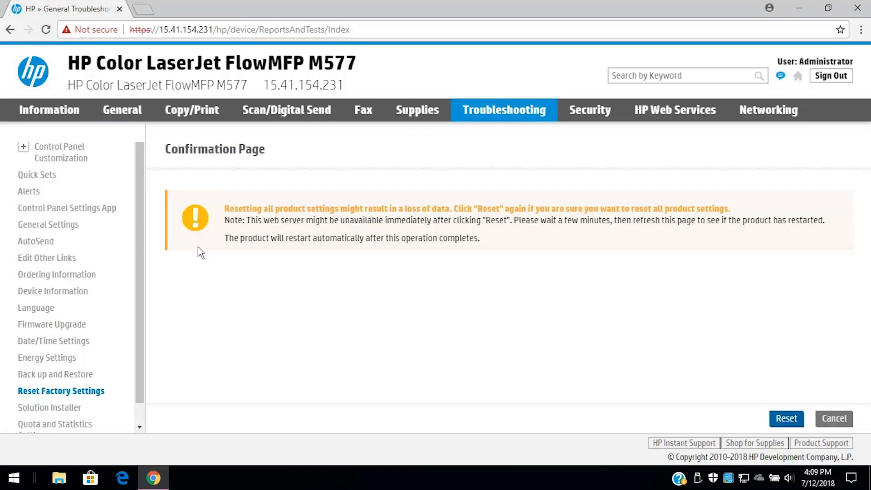
mouse_move(734, 415)
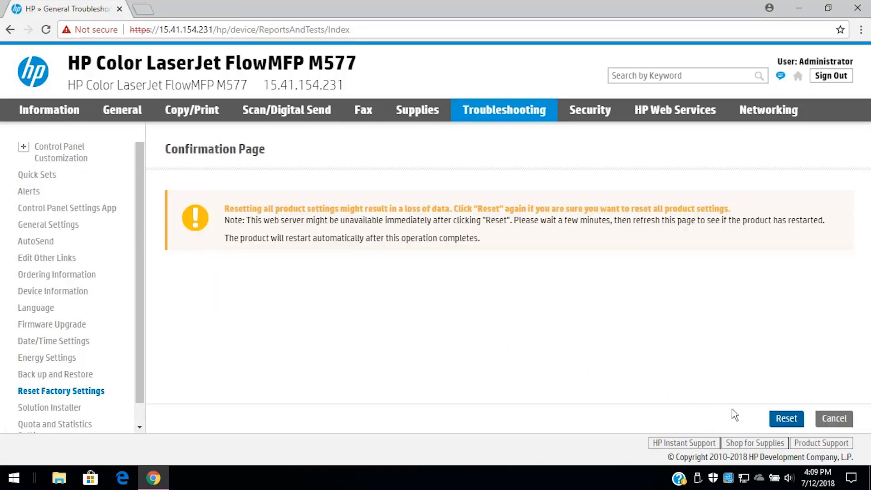
click(785, 418)
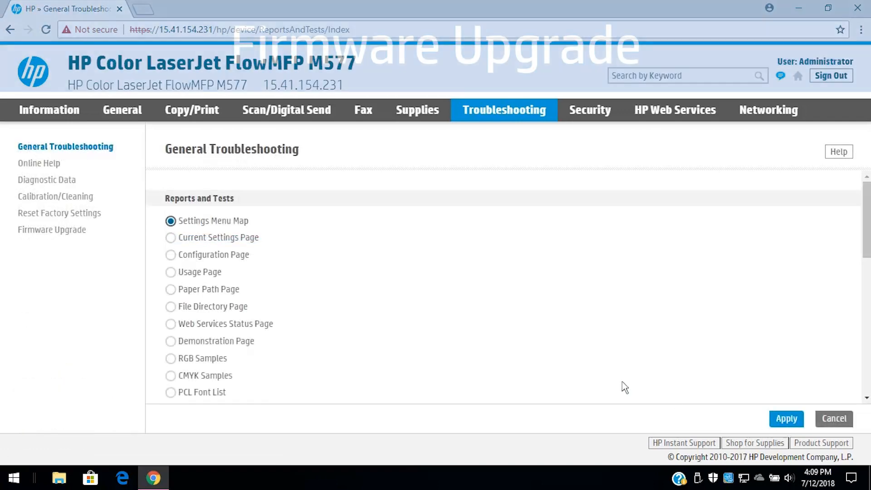
click(52, 230)
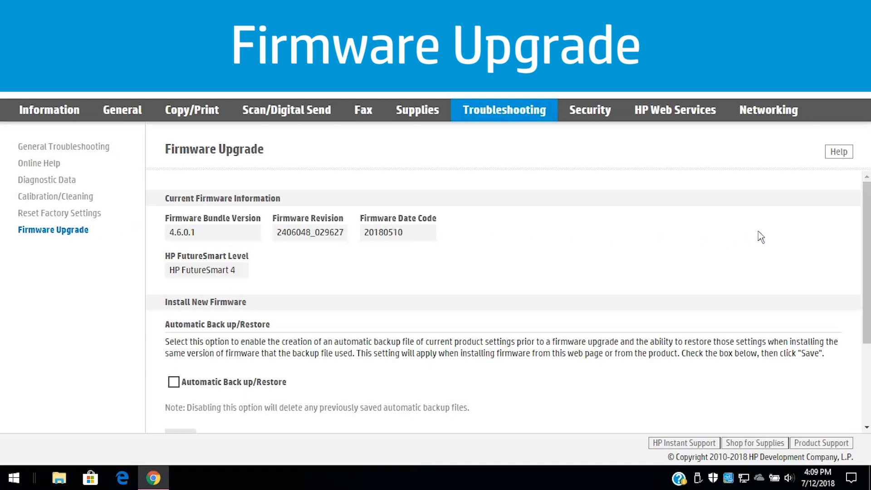
Step: Scroll the Firmware Upgrade page down to Automatic Back up/Restore and Install New Firmware
scroll(down, 3)
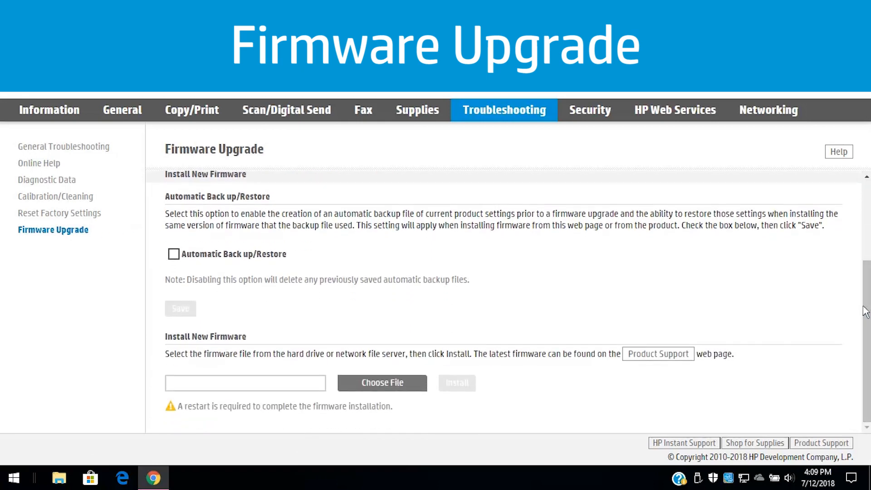